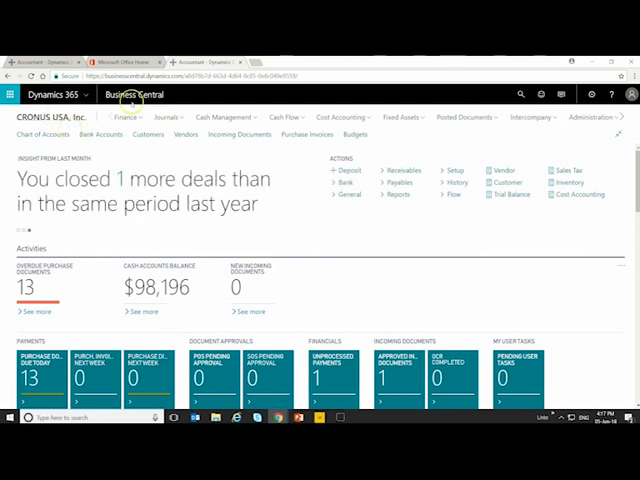
mouse_move(342, 117)
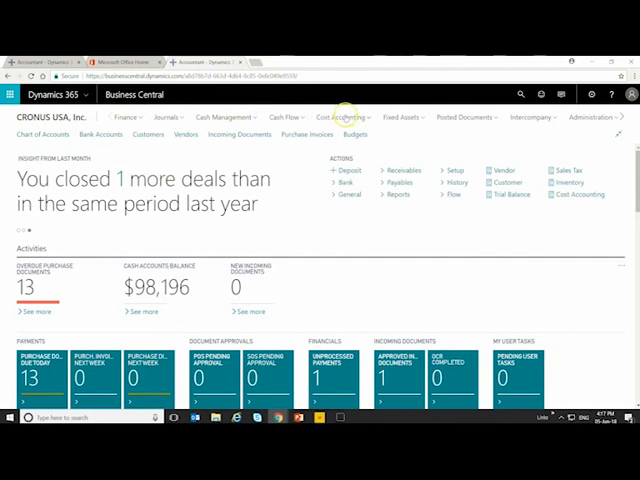
mouse_move(165, 117)
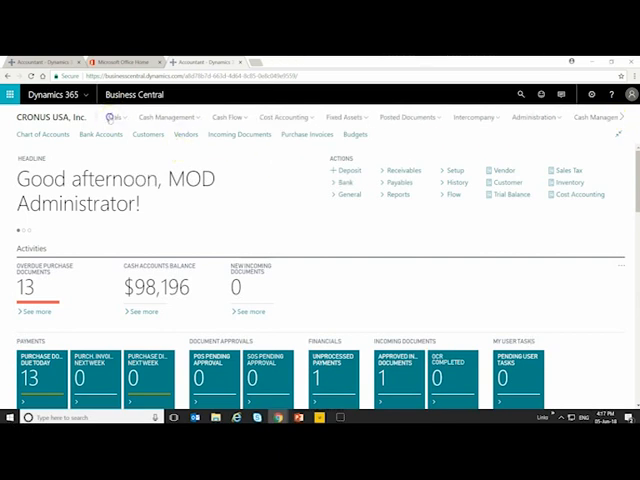
Open 'Search for Page or Report' from the CRONUS USA Accountant home page
click(125, 117)
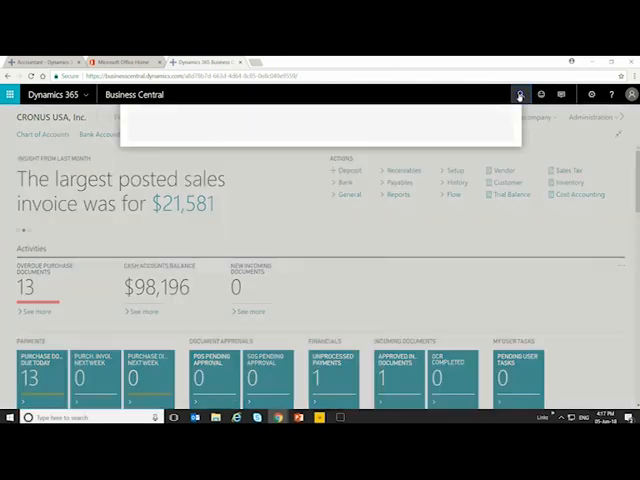
Search for 'Item' and open the Items page from the results
click(520, 94)
text(Item)
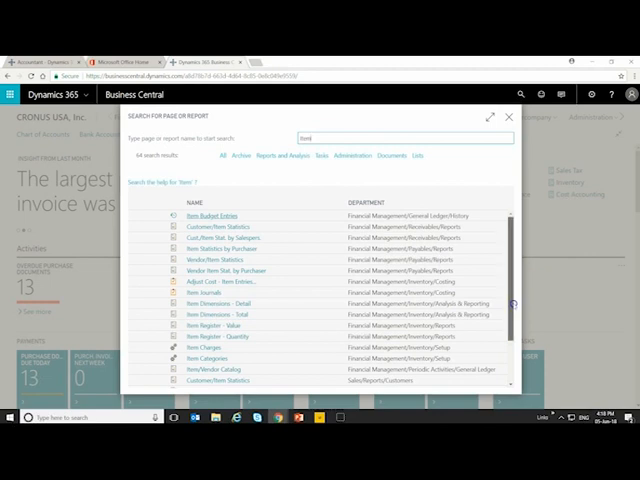
scroll(down, 3)
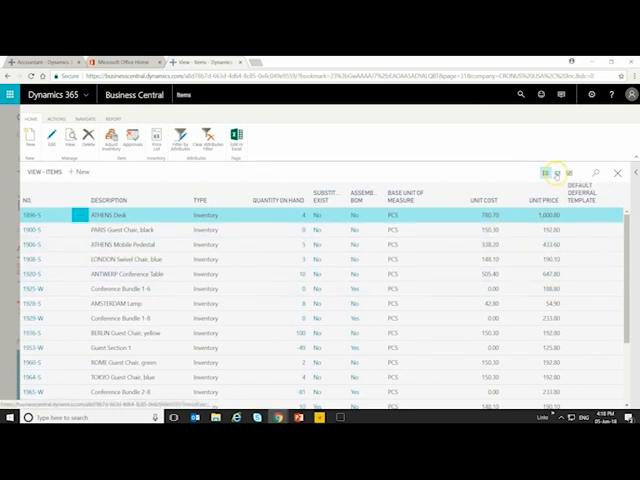
Show the Items list as picture tiles, then return to the Role Center
click(556, 173)
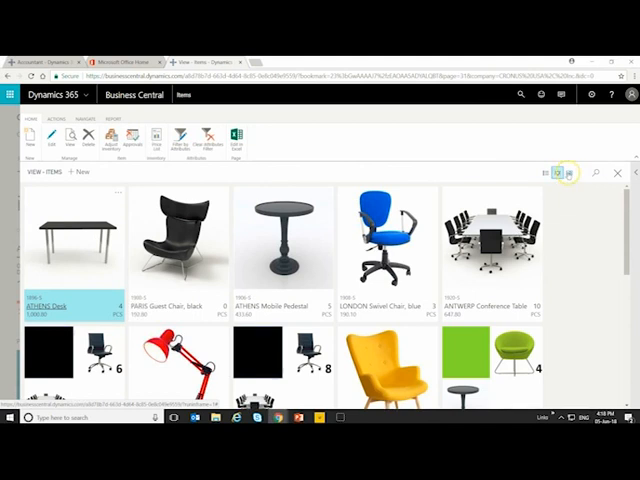
click(567, 172)
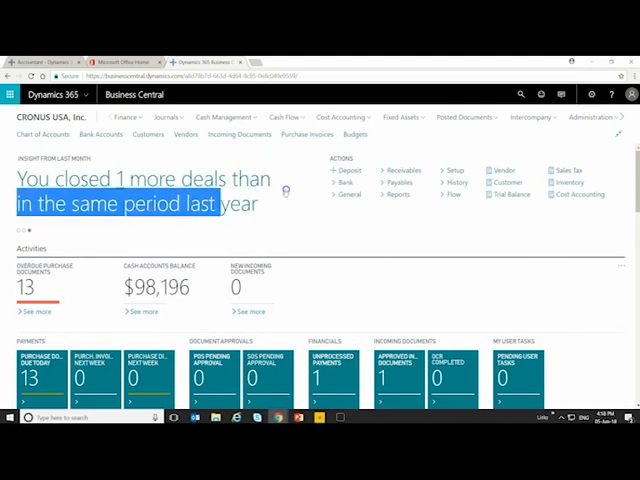
mouse_move(419, 229)
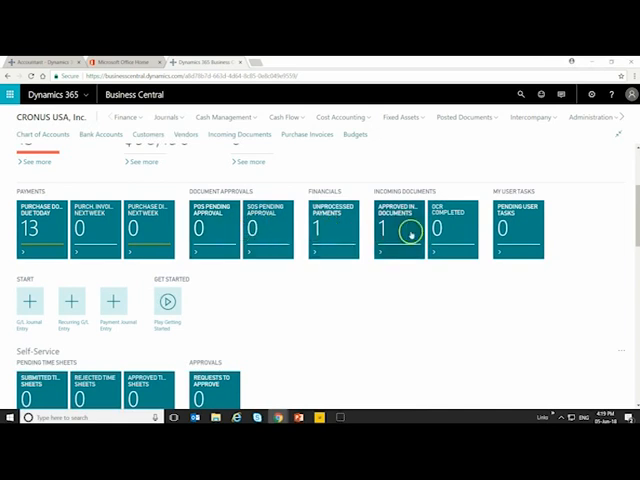
mouse_move(408, 235)
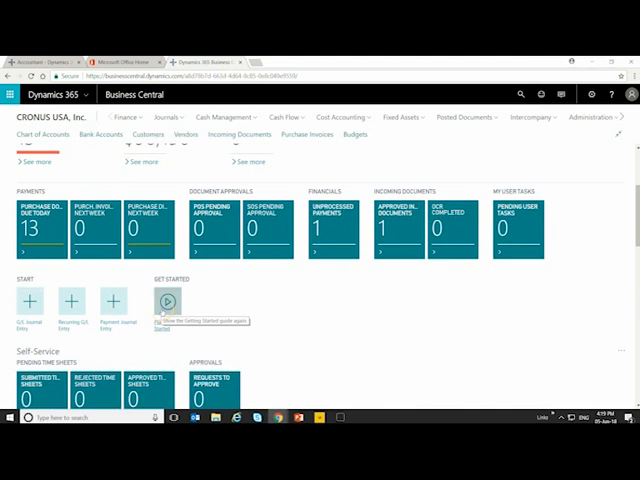
mouse_move(623, 342)
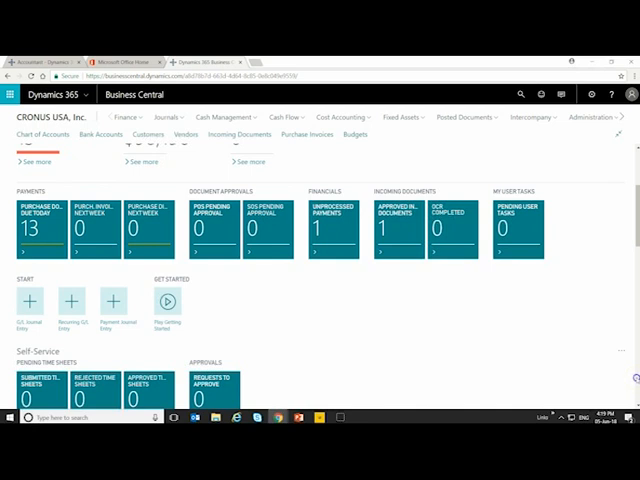
scroll(down, 3)
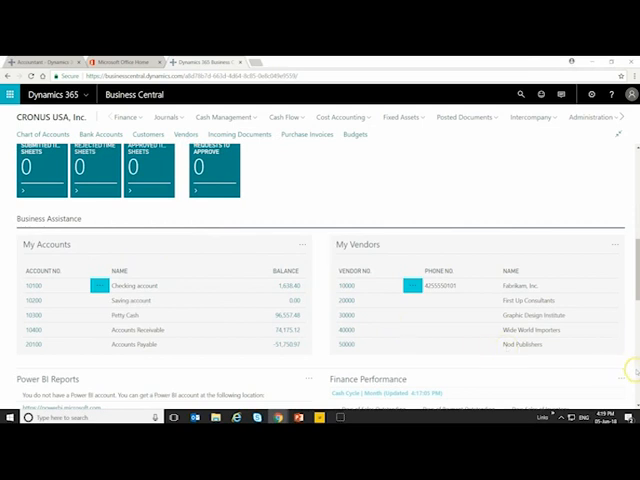
scroll(down, 3)
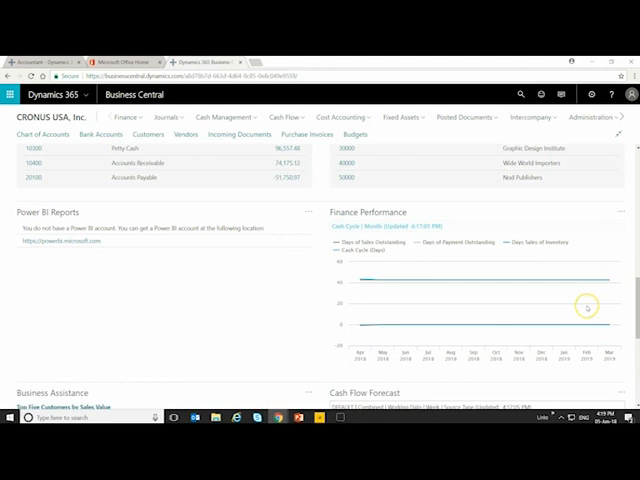
mouse_move(68, 251)
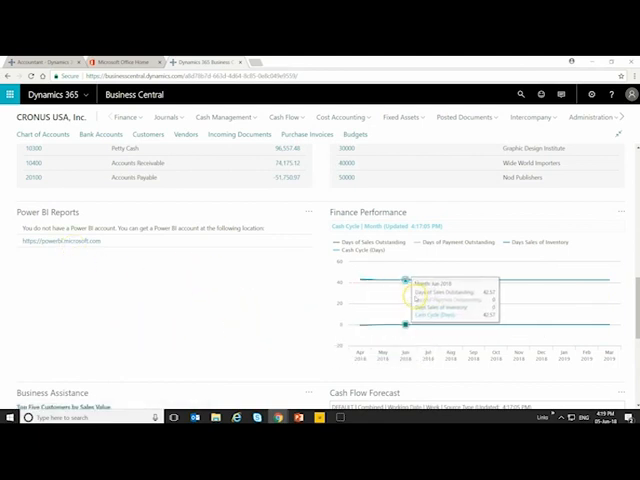
scroll(down, 3)
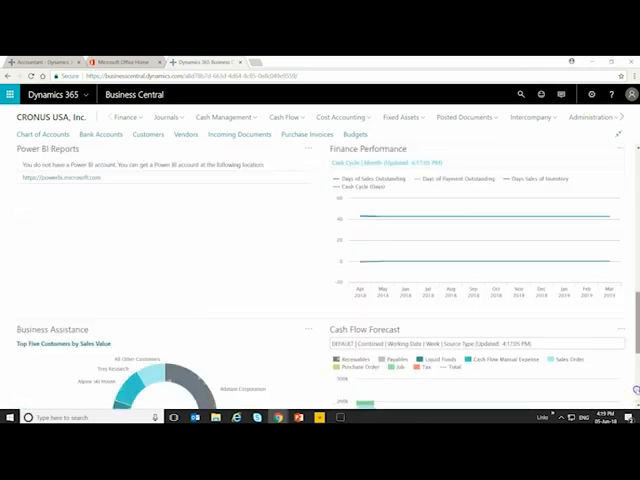
scroll(down, 3)
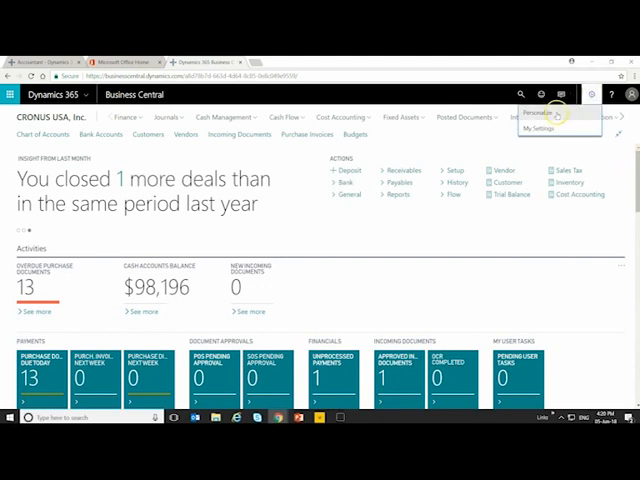
Enter Personalize mode from the gear menu and select the headline part
click(537, 116)
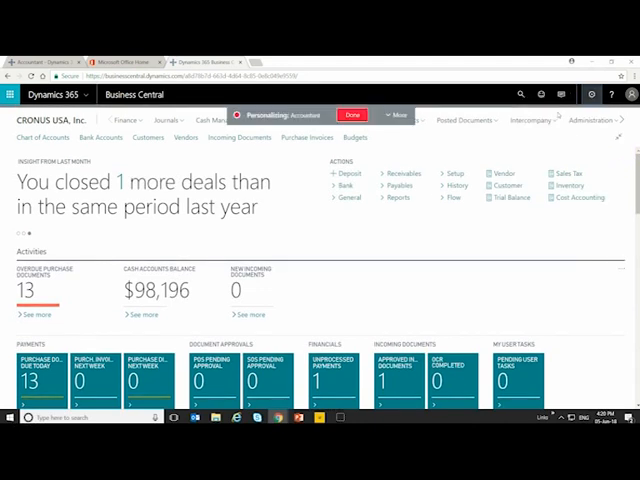
click(160, 195)
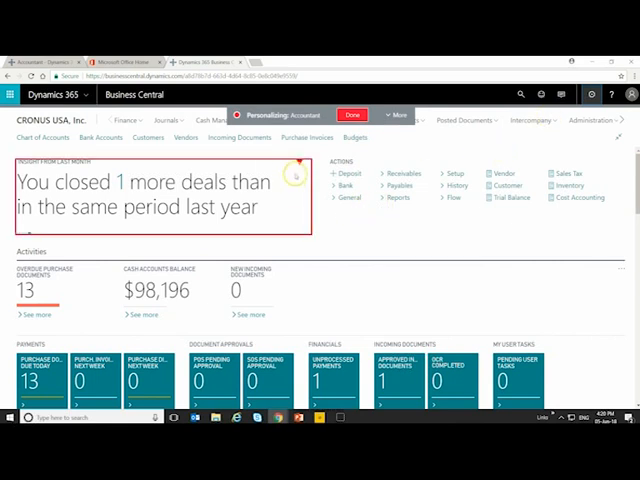
click(291, 175)
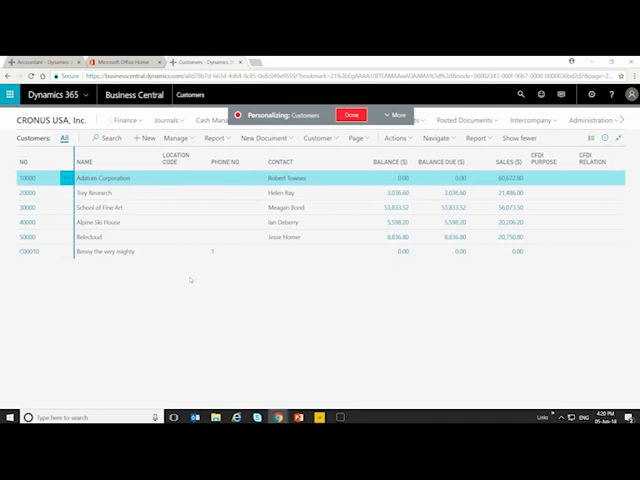
Add a Credit Limit column to the Customers list and finish personalizing
click(180, 207)
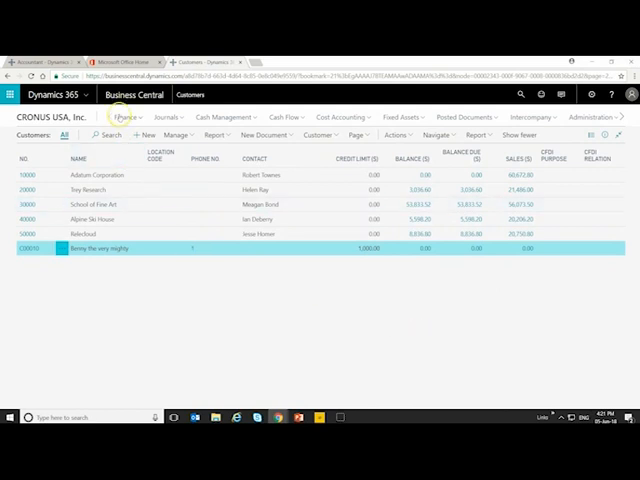
click(115, 116)
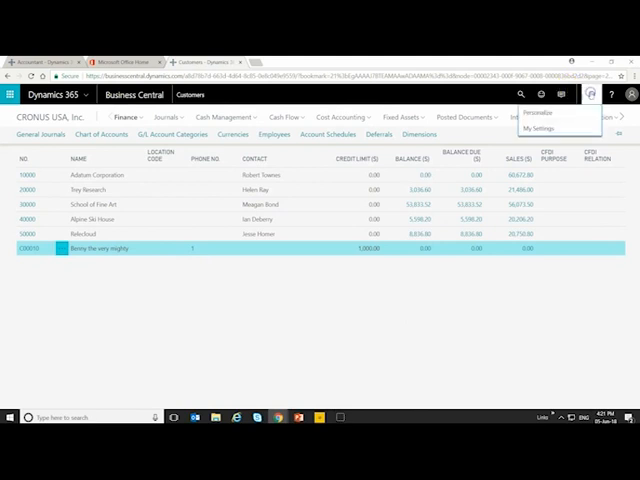
Switch the Role Center in My Settings from Accountant to Business Manager
click(556, 128)
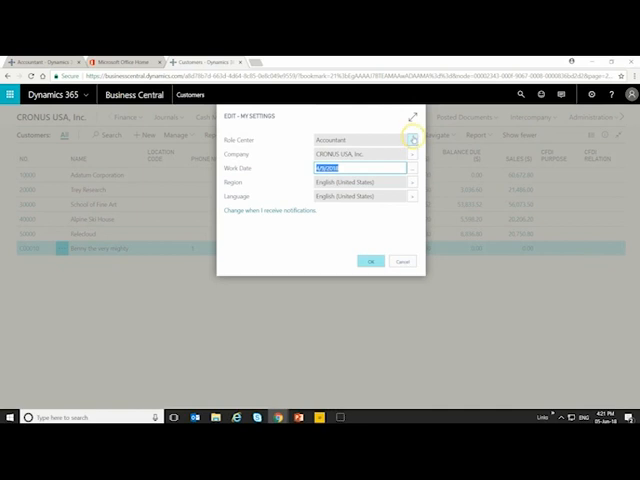
click(411, 139)
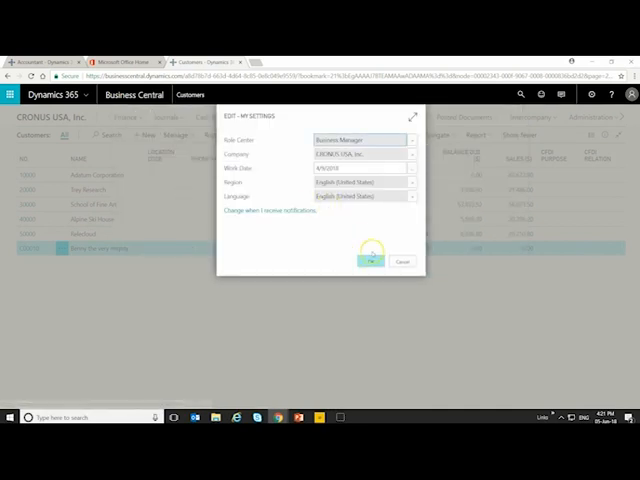
click(367, 261)
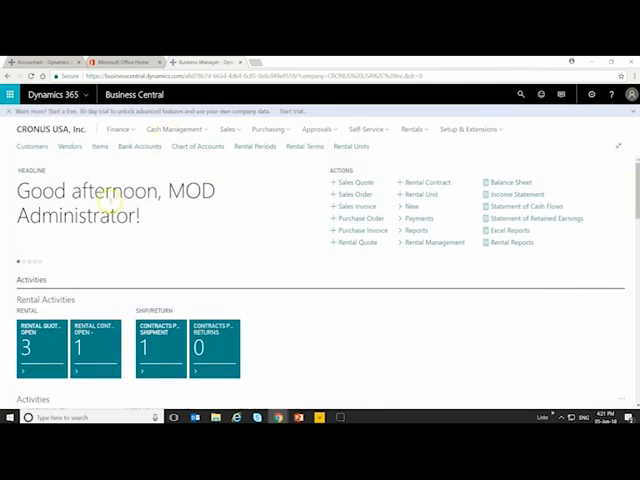
mouse_move(224, 232)
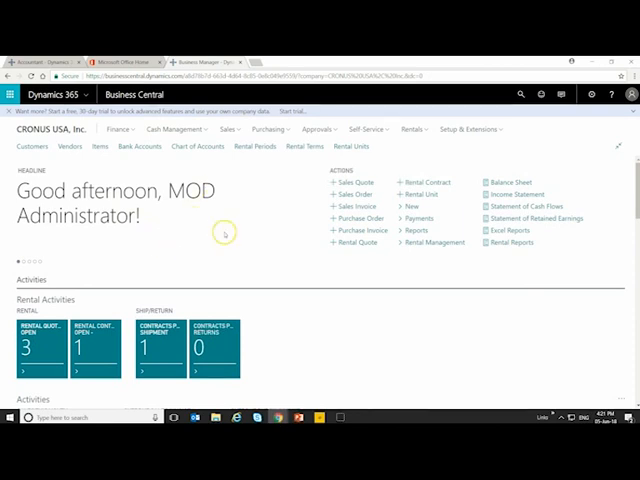
mouse_move(355, 182)
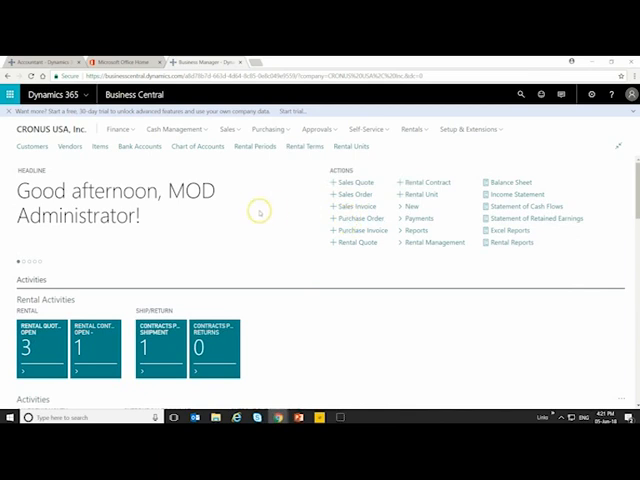
mouse_move(415, 129)
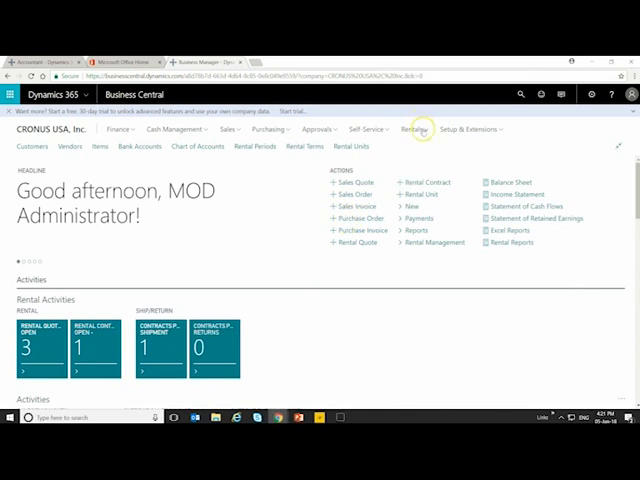
Show Assisted Setup, Manual Setup, Service Connections and Extensions via Setup & Extensions
click(470, 129)
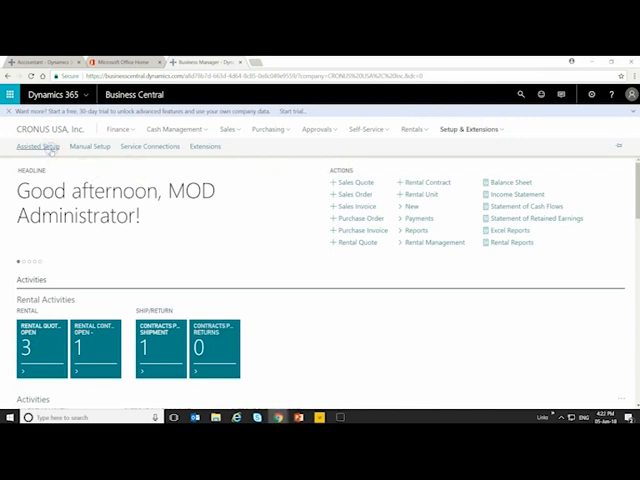
Open Assisted Setup, start Migrate business data, then exit that wizard unfinished
click(36, 147)
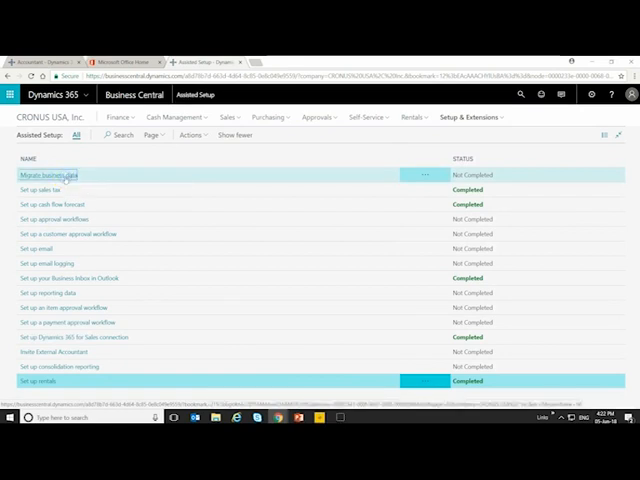
click(46, 174)
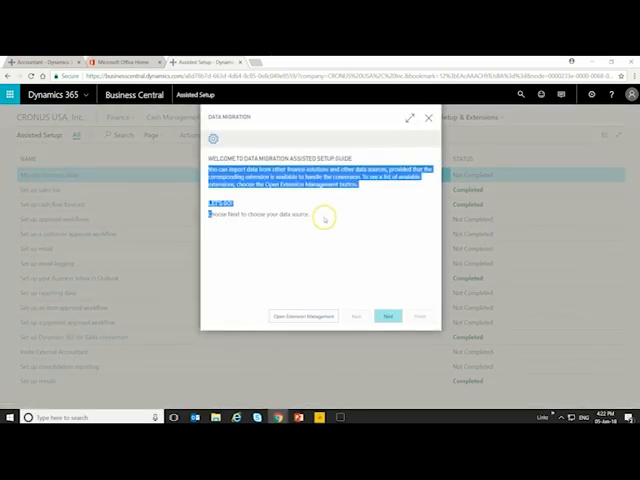
click(428, 118)
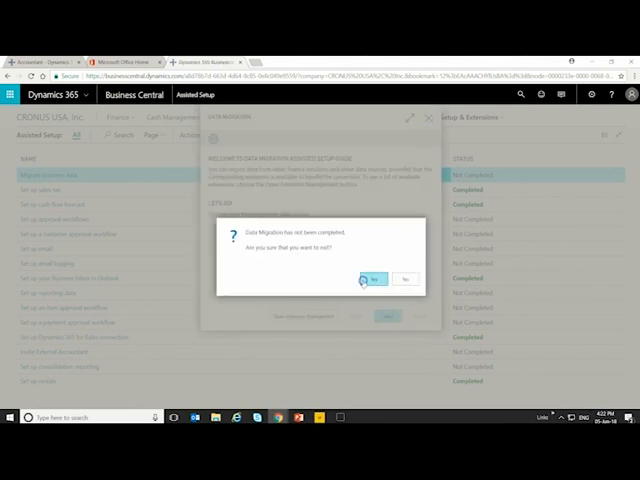
click(377, 279)
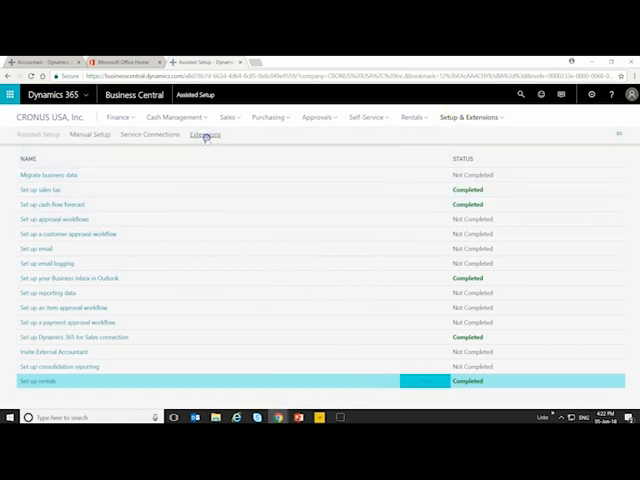
Browse the installed extension tiles, then open AppSource filtered for Business Central
click(204, 135)
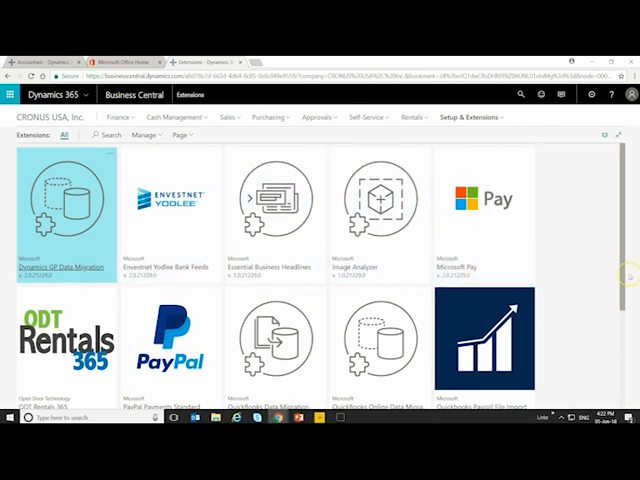
scroll(down, 3)
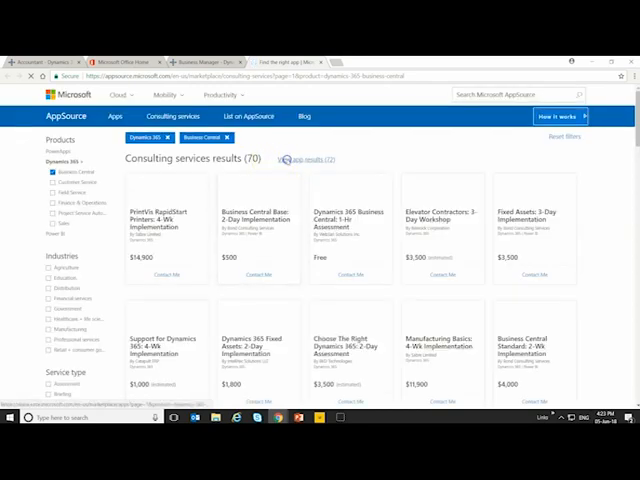
Switch AppSource to the 73 Business Central app results and scroll through them
click(311, 159)
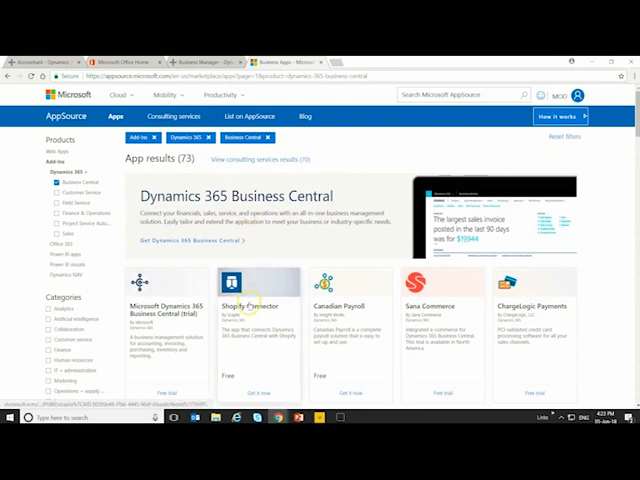
mouse_move(256, 314)
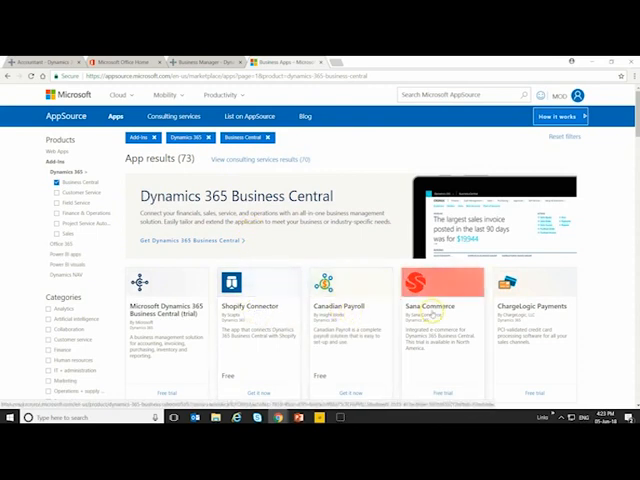
scroll(down, 3)
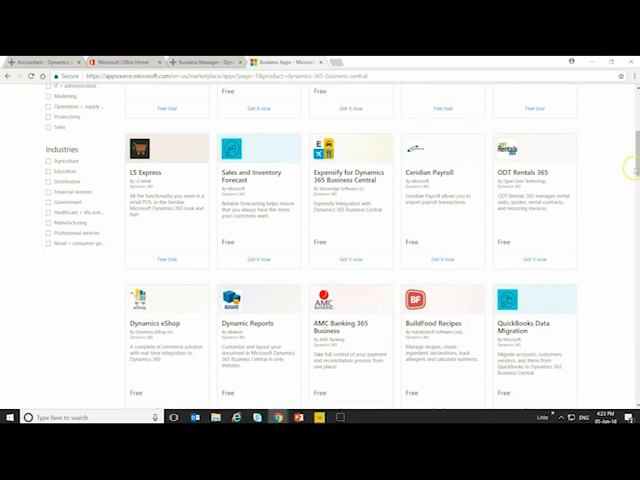
scroll(up, 3)
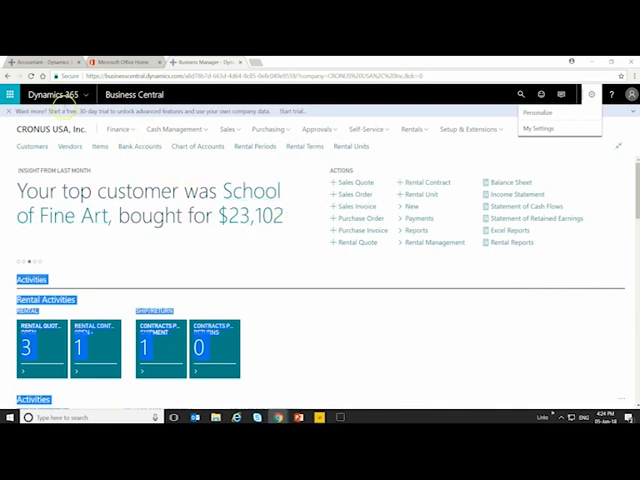
Open Outlook mail from the Office 365 app launcher
click(37, 94)
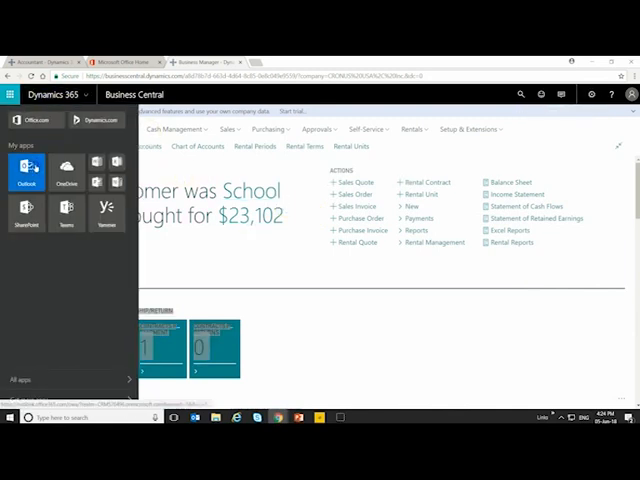
click(27, 171)
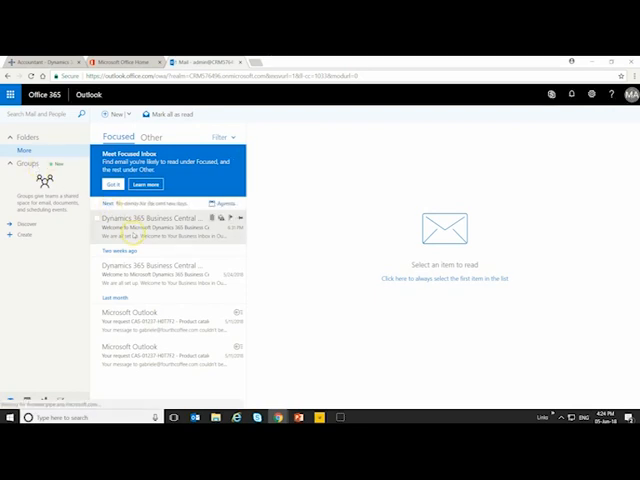
Open the Dynamics 365 Business Central welcome email and show its Business Central add-in options
click(150, 222)
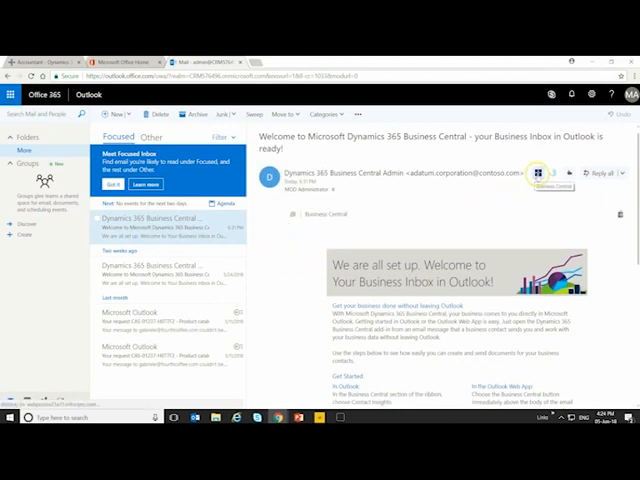
click(530, 175)
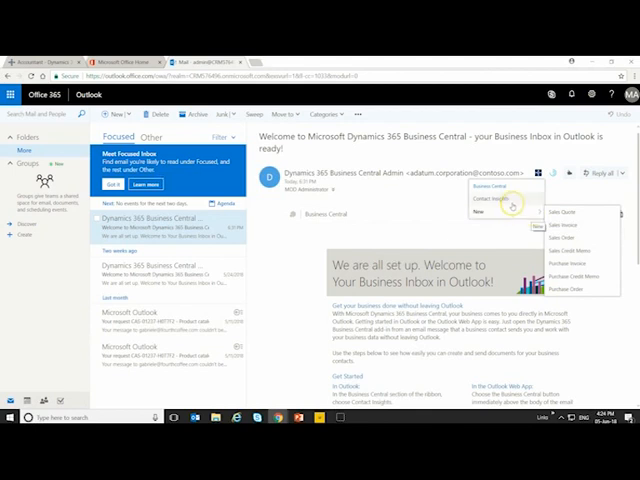
Create sales quote S-QUO1013 for Adatum Corporation and scroll through its lines and shipping details
click(491, 201)
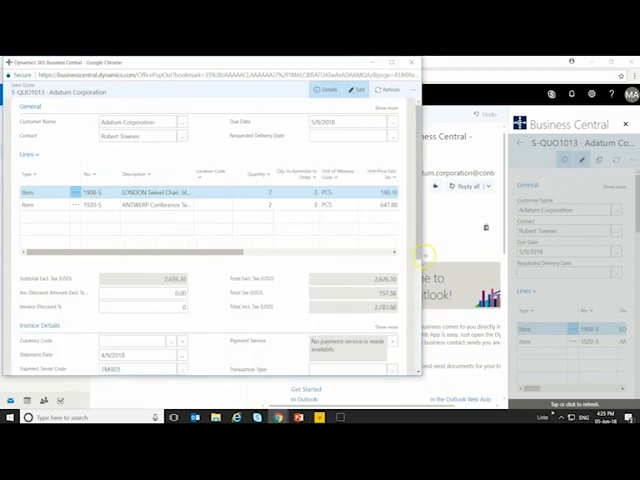
scroll(down, 3)
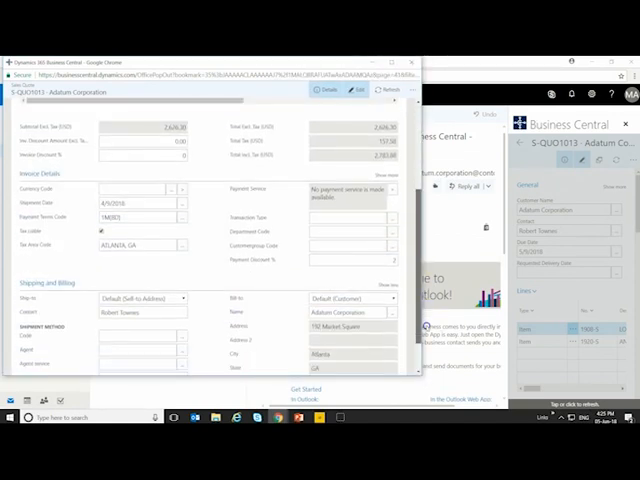